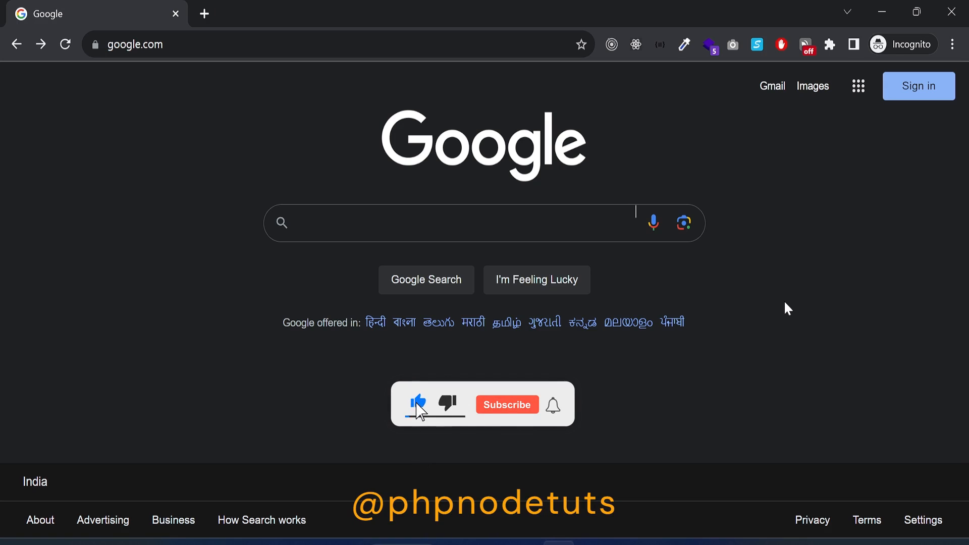
Open PowerShell in the angular_youtube folder and check that Node reports v18.18.1
{"action": "left_click", "coordinate": [506, 405]}
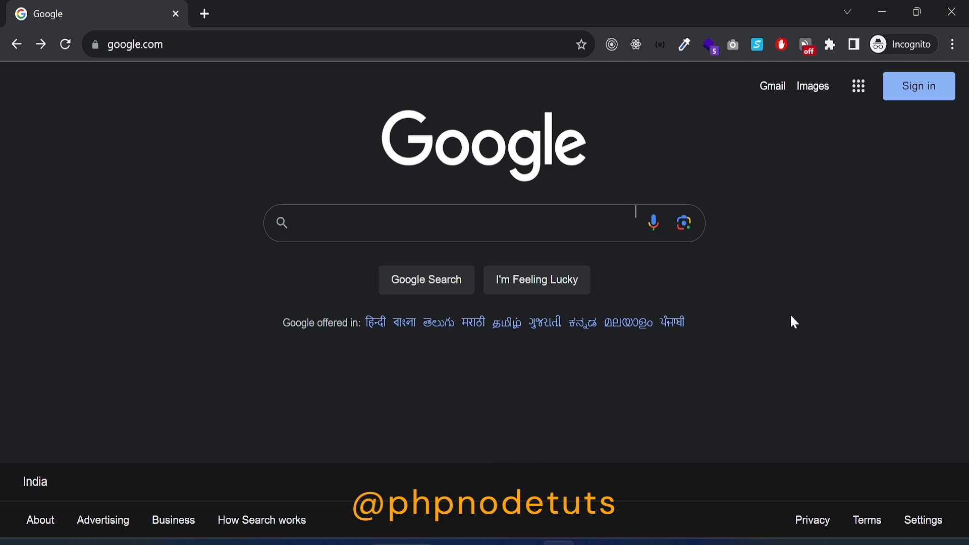
{"action": "mouse_move", "coordinate": [783, 327]}
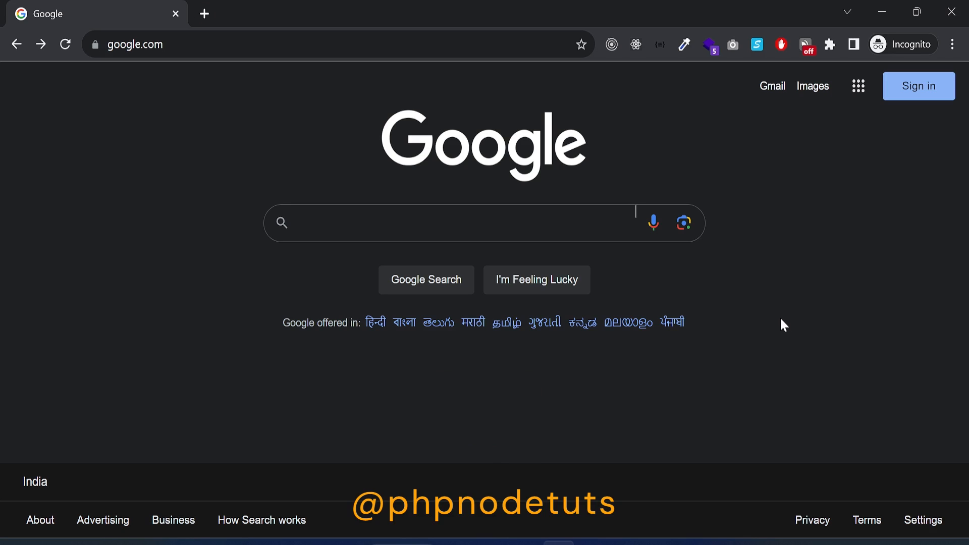
{"action": "mouse_move", "coordinate": [654, 379]}
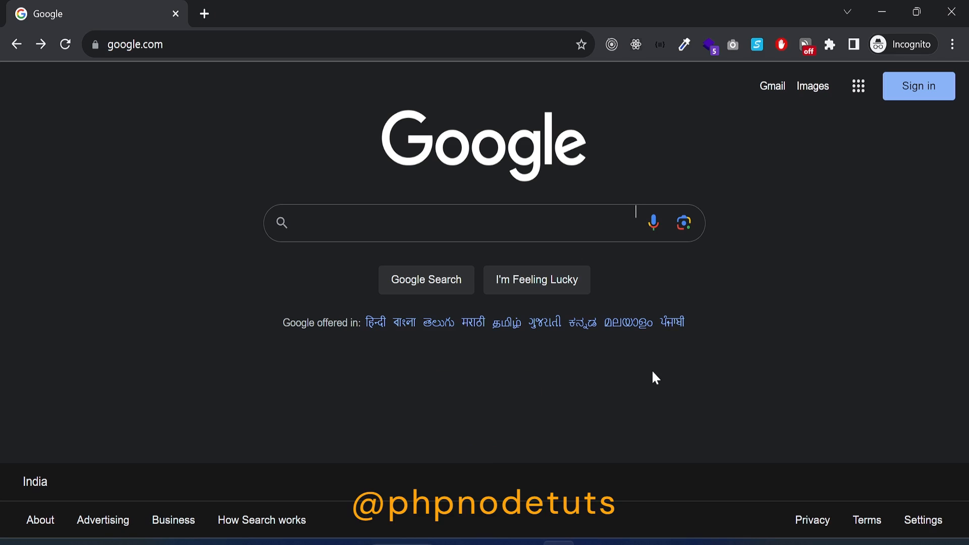
{"action": "mouse_move", "coordinate": [643, 384]}
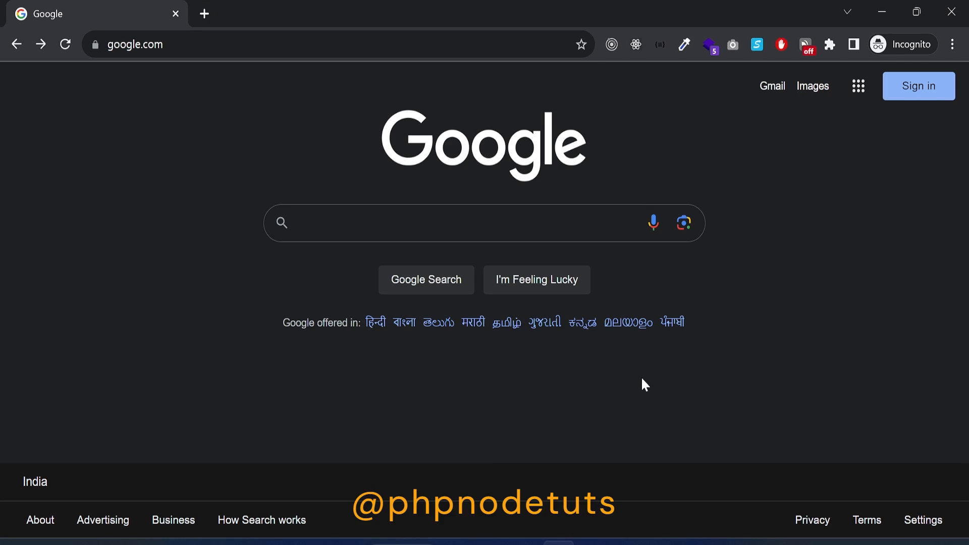
{"action": "mouse_move", "coordinate": [605, 409]}
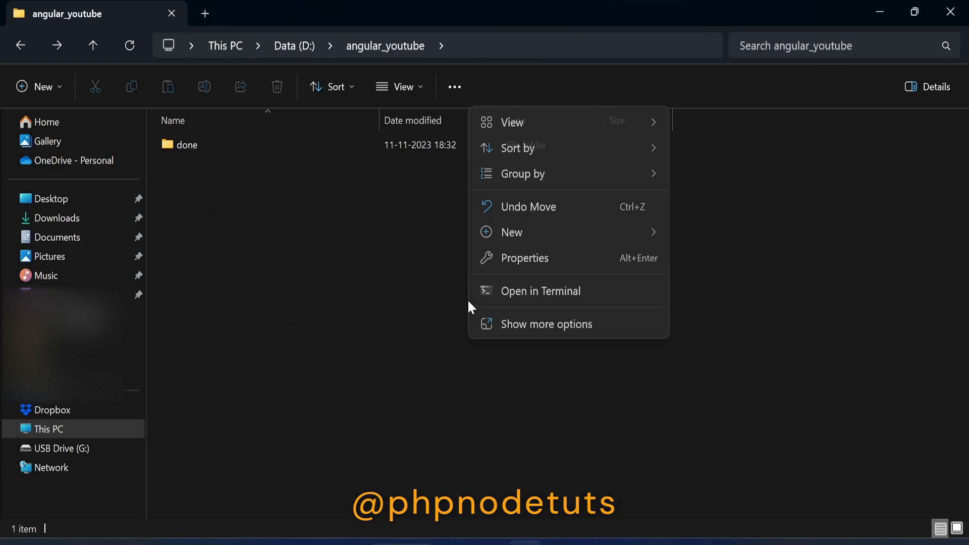
{"action": "left_click", "coordinate": [541, 291]}
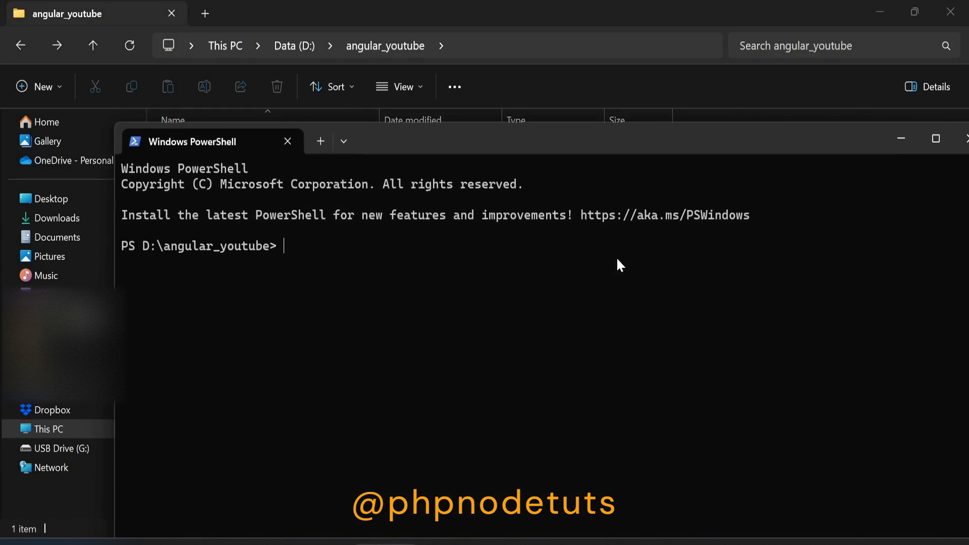
{"action": "type", "text": "node -v"}
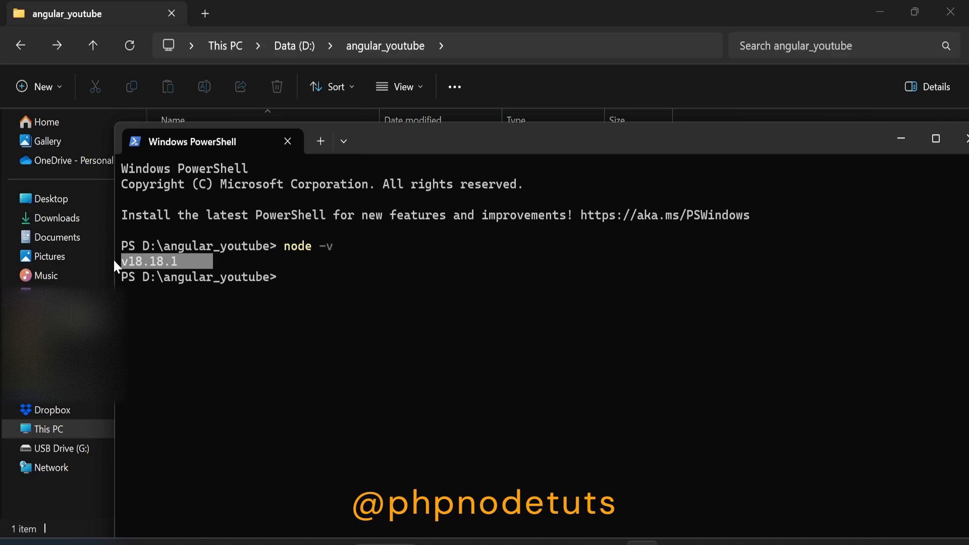
{"action": "mouse_move", "coordinate": [381, 282]}
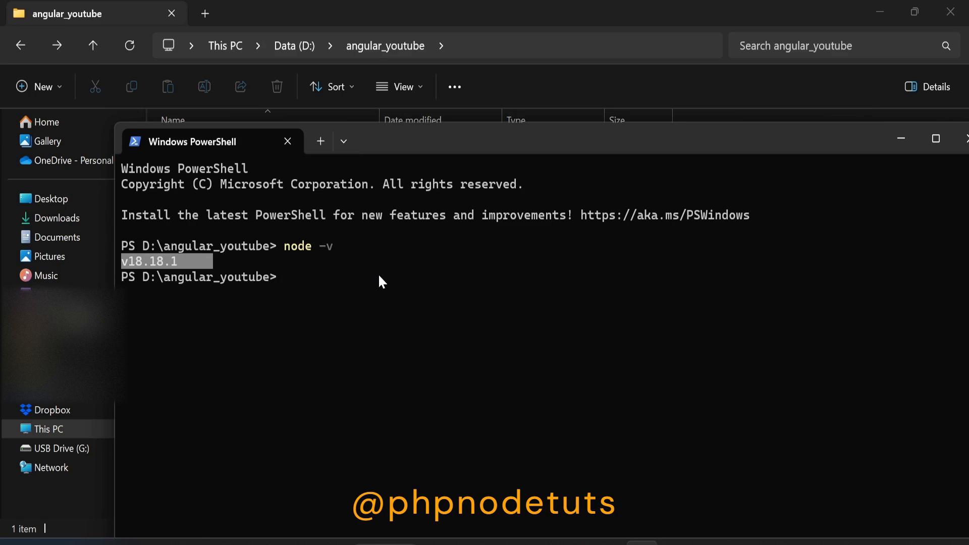
{"action": "mouse_move", "coordinate": [875, 149]}
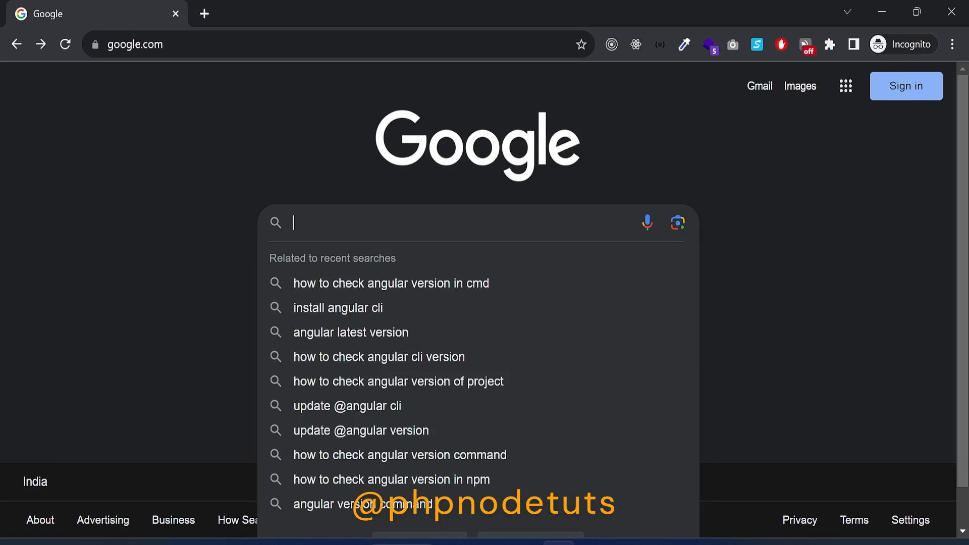
Search Google for 'angular cli' and scroll angular.io's CLI Overview to Installing Angular CLI
{"action": "type", "text": "anfular cli"}
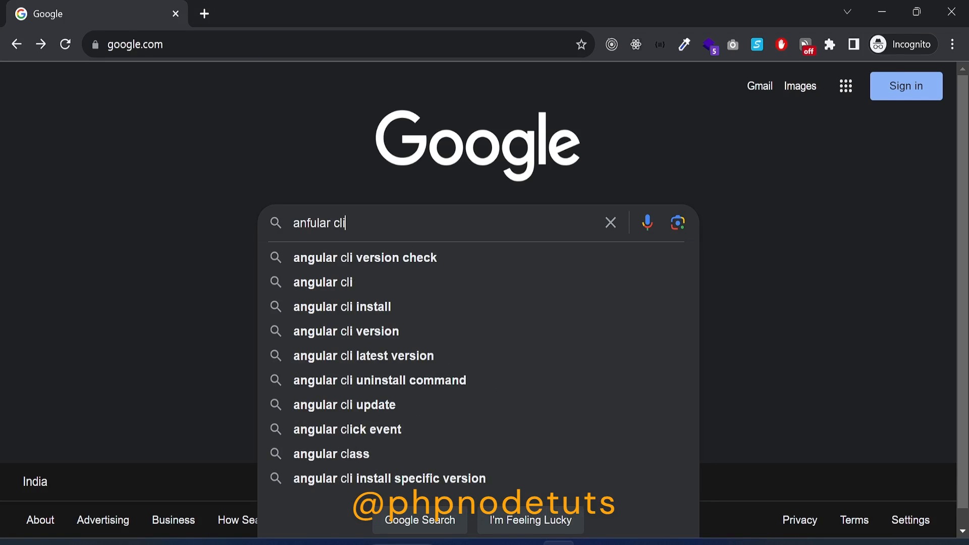
{"action": "left_click", "coordinate": [323, 282]}
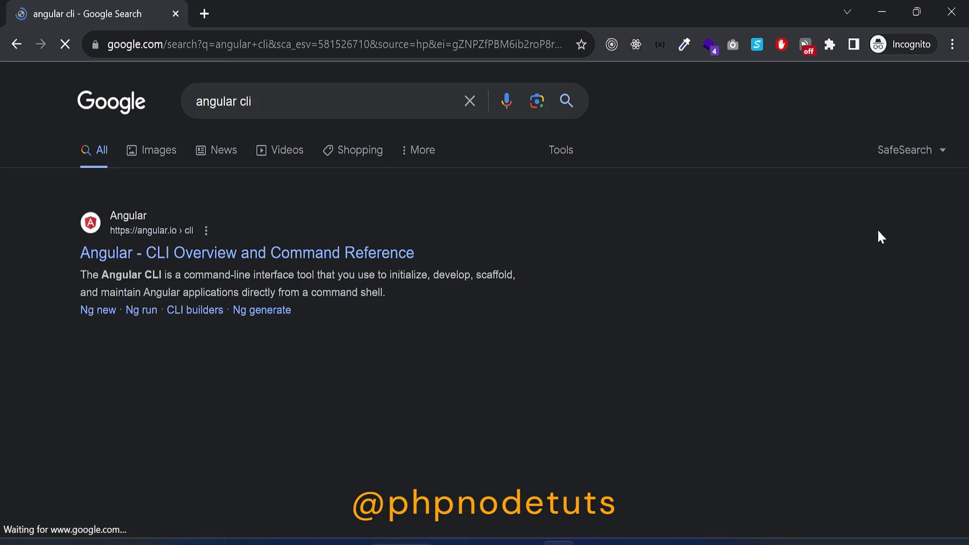
{"action": "left_click", "coordinate": [247, 252]}
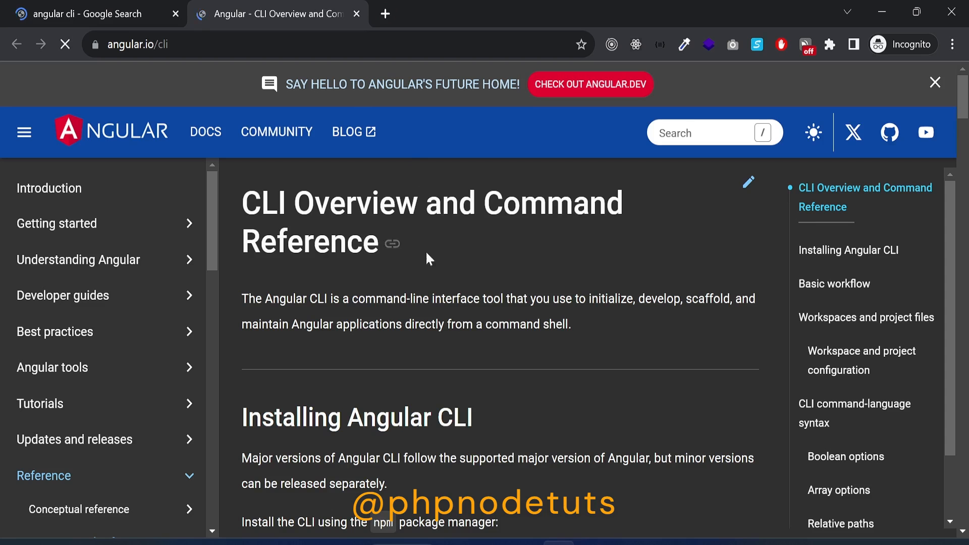
{"action": "scroll", "scroll_direction": "down", "scroll_amount": 3}
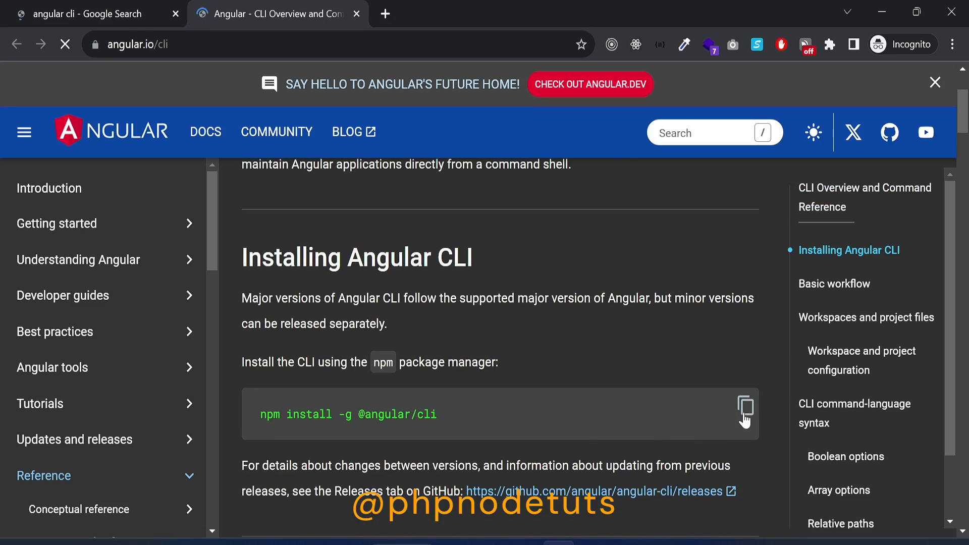
{"action": "mouse_move", "coordinate": [745, 406]}
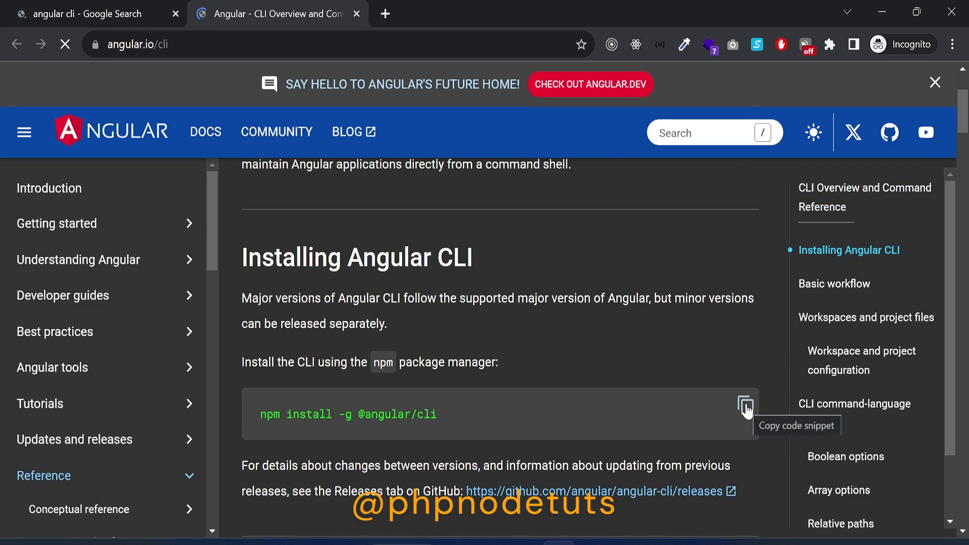
{"action": "mouse_move", "coordinate": [759, 420]}
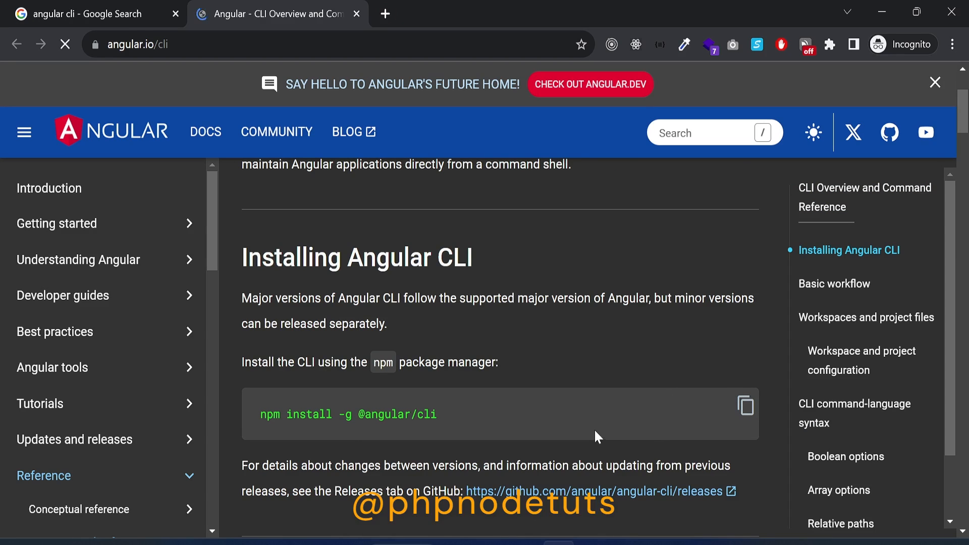
{"action": "scroll", "scroll_direction": "down", "scroll_amount": 3}
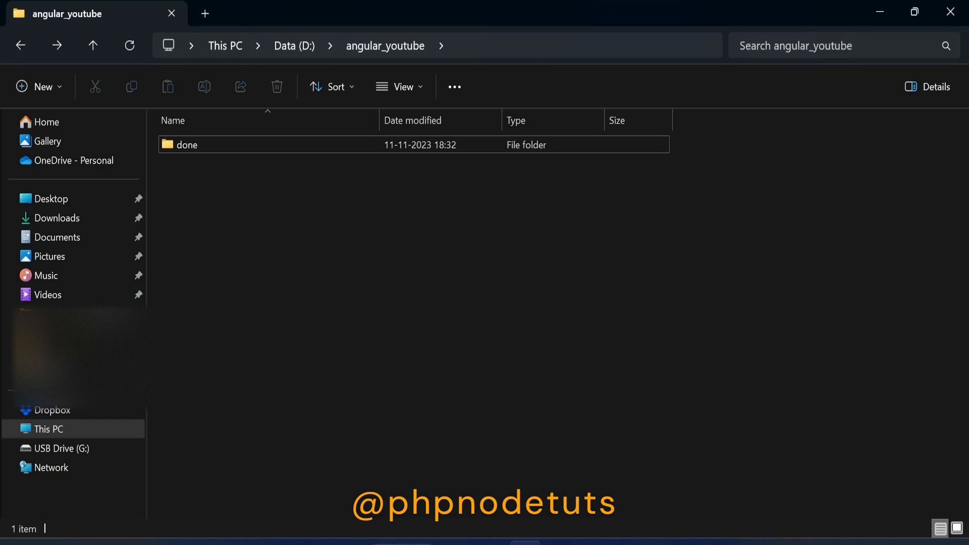
{"action": "mouse_move", "coordinate": [499, 36]}
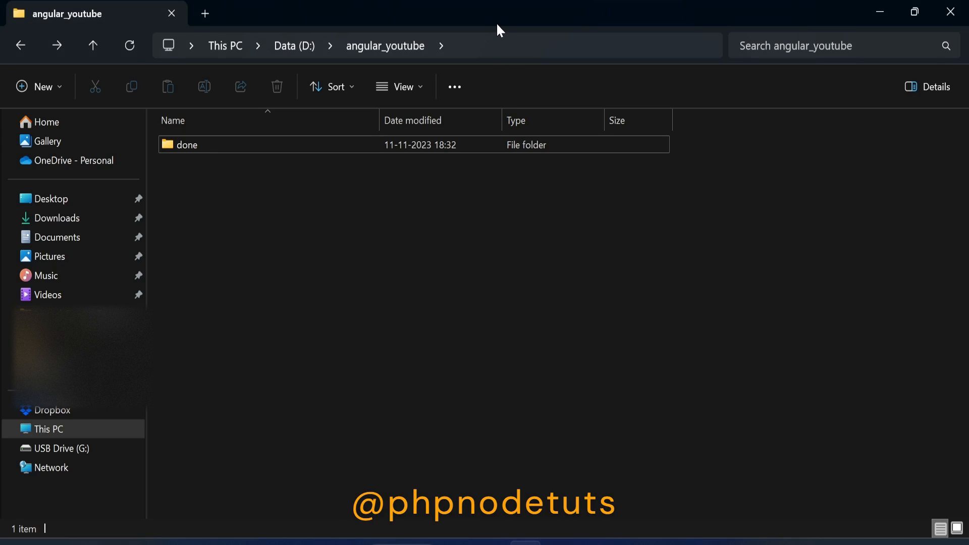
{"action": "mouse_move", "coordinate": [501, 47]}
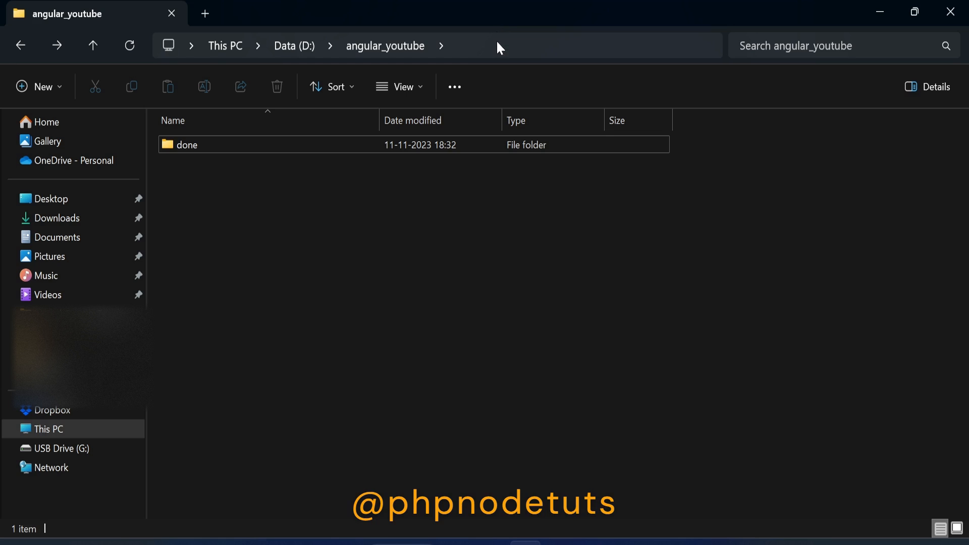
{"action": "left_click", "coordinate": [499, 46]}
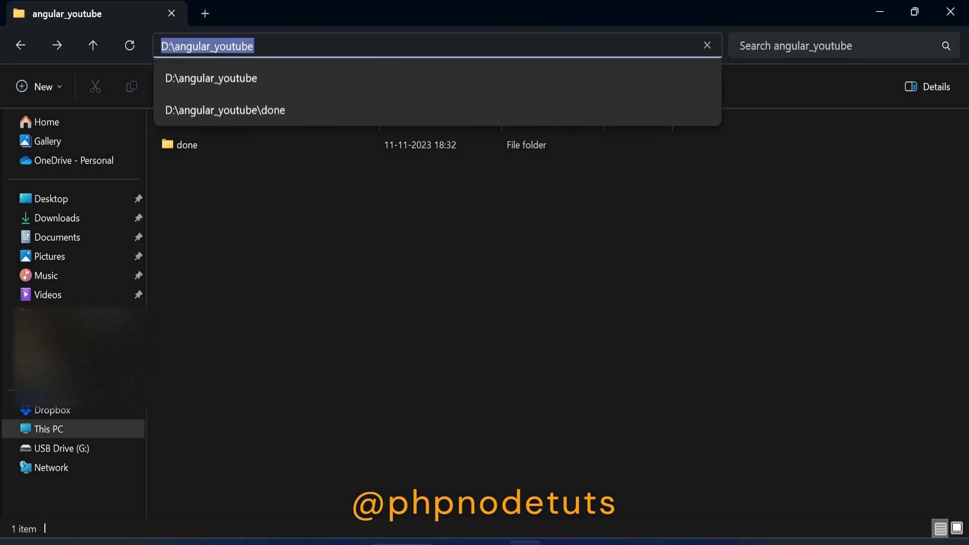
{"action": "type", "text": "cmd"}
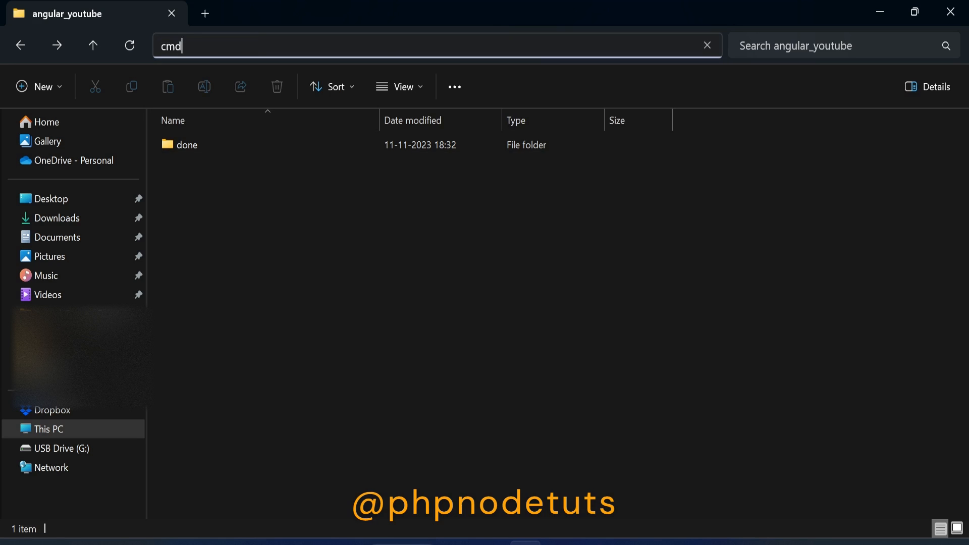
{"action": "key", "text": "Enter"}
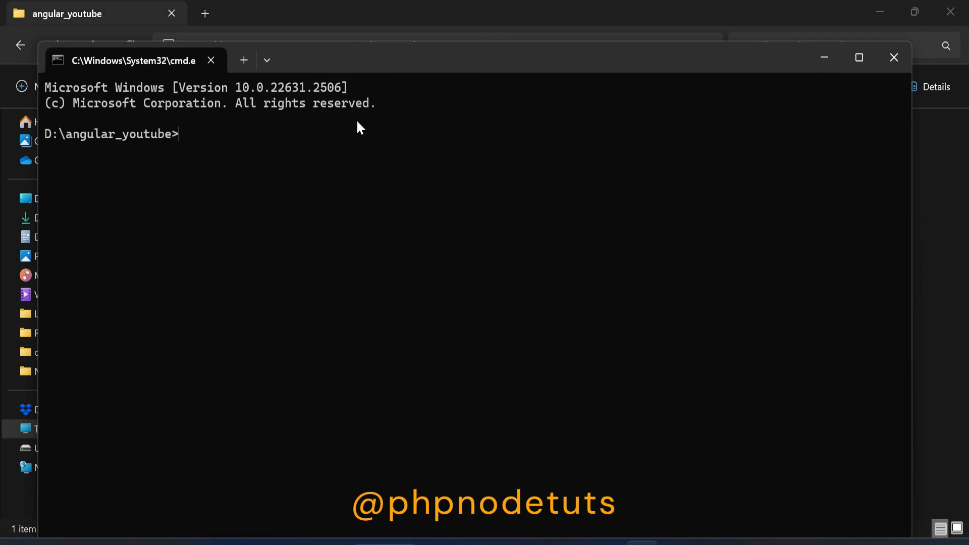
{"action": "type", "text": "npm install -g @angular/cli"}
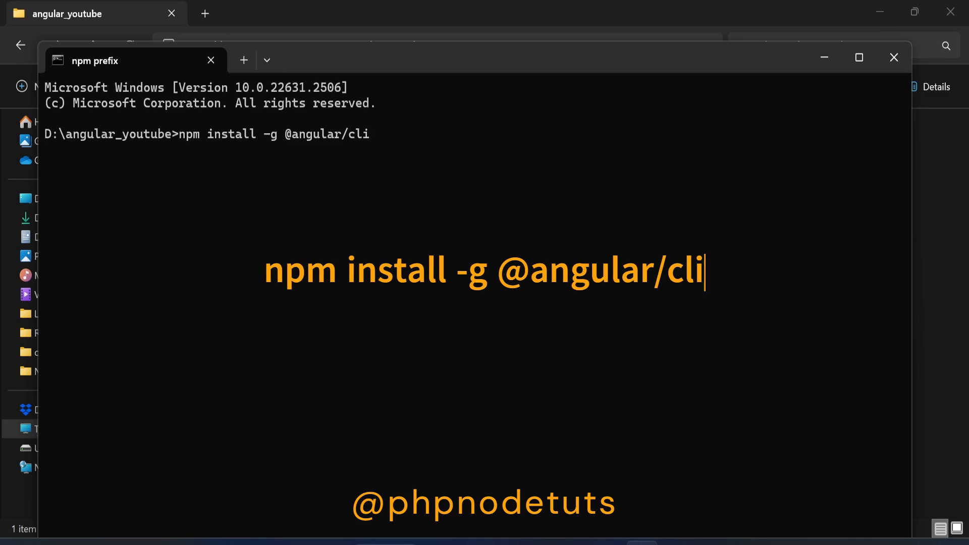
Run the global Angular CLI install until it reports 228 packages added in 58s
{"action": "key", "text": "enter"}
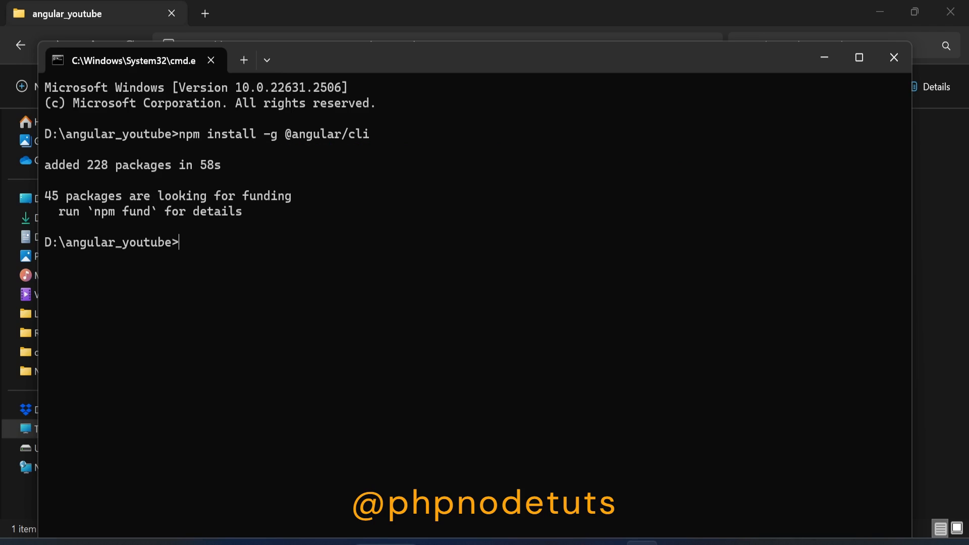
{"action": "mouse_move", "coordinate": [374, 144]}
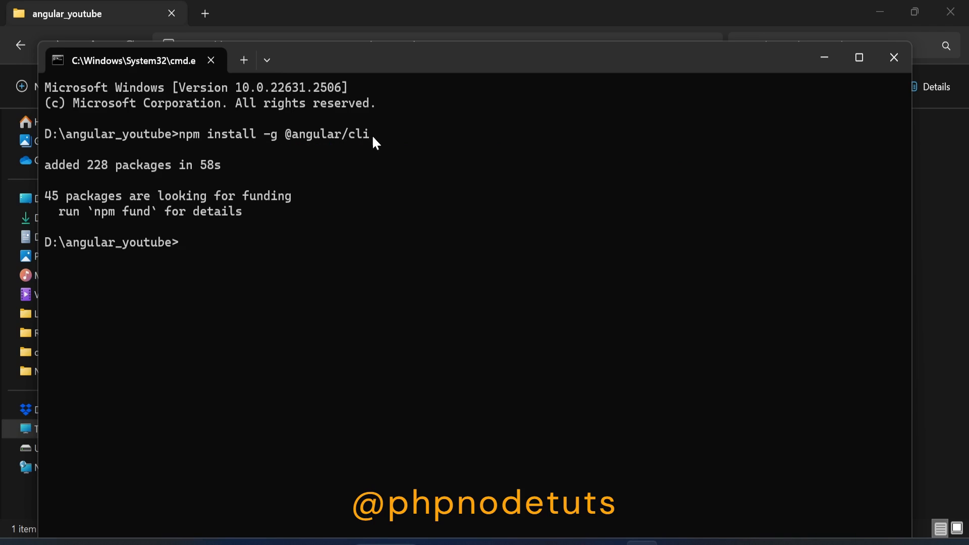
{"action": "mouse_move", "coordinate": [190, 218]}
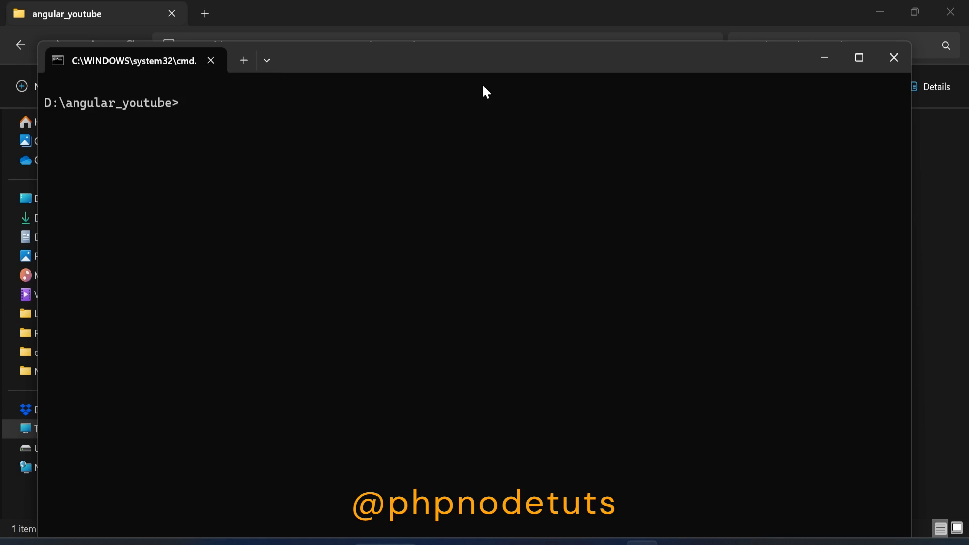
Run 'ng version' to confirm Angular CLI 17.0.0, Node 18.18.1 and npm 9.5.1
{"action": "type", "text": "n"}
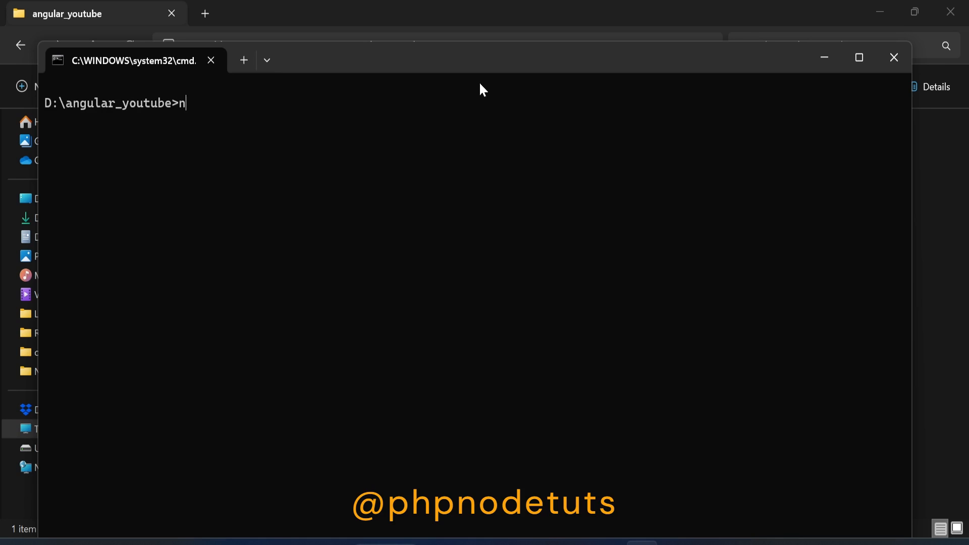
{"action": "type", "text": "g version"}
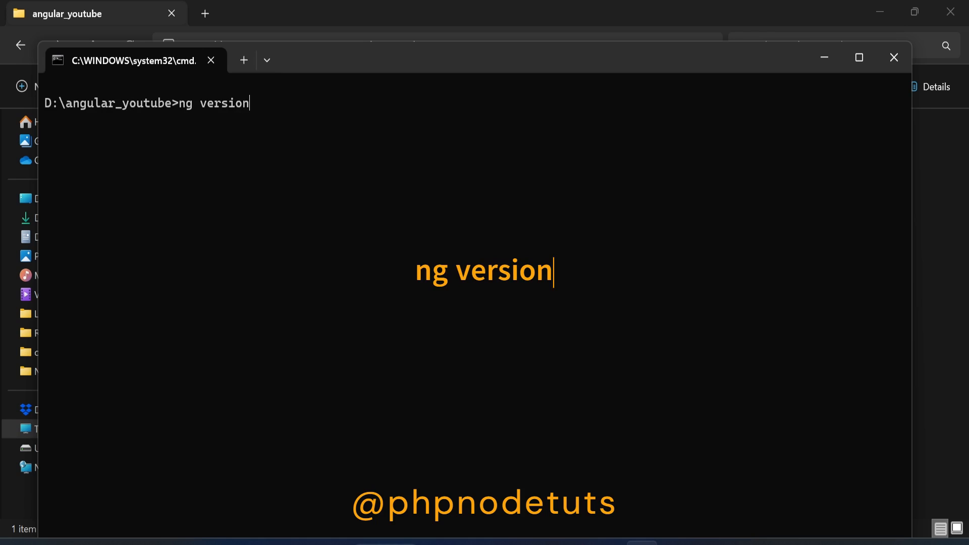
{"action": "key", "text": "Enter"}
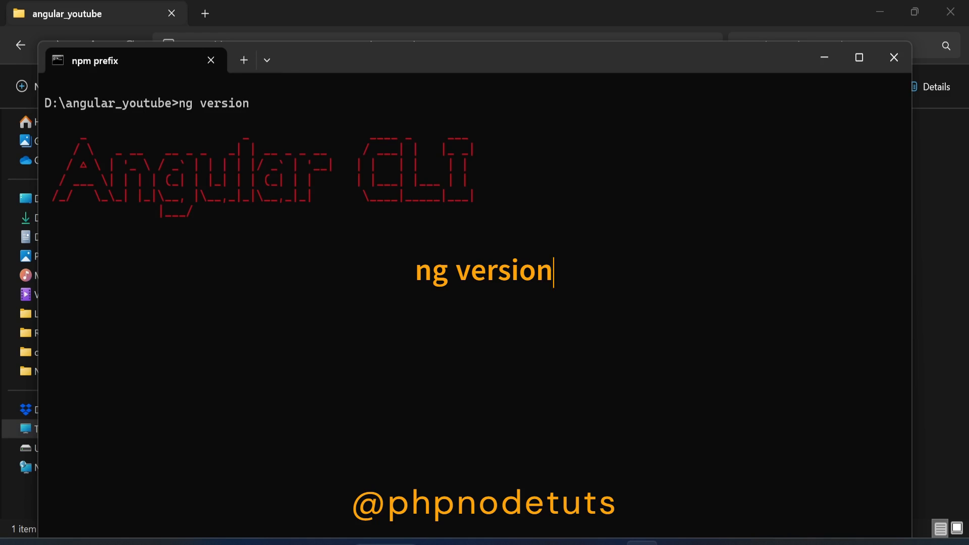
{"action": "key", "text": "Enter"}
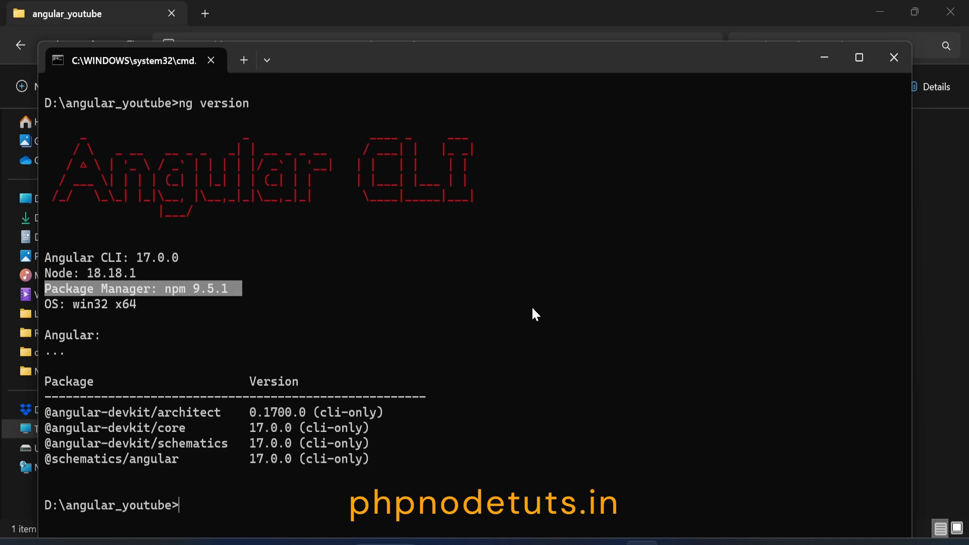
{"action": "mouse_move", "coordinate": [529, 349]}
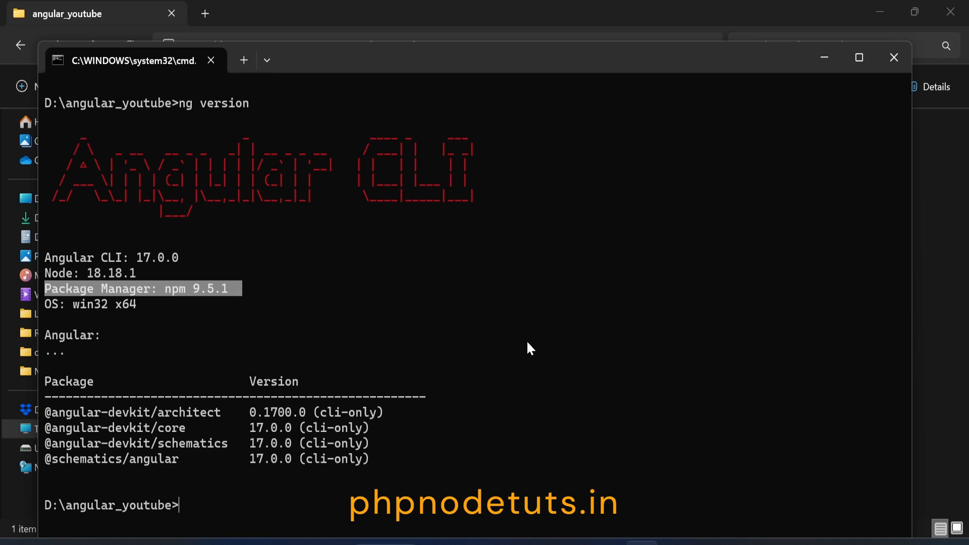
Run 'ng new angular17', keeping CSS stylesheets and declining server-side rendering
{"action": "type", "text": "ng"}
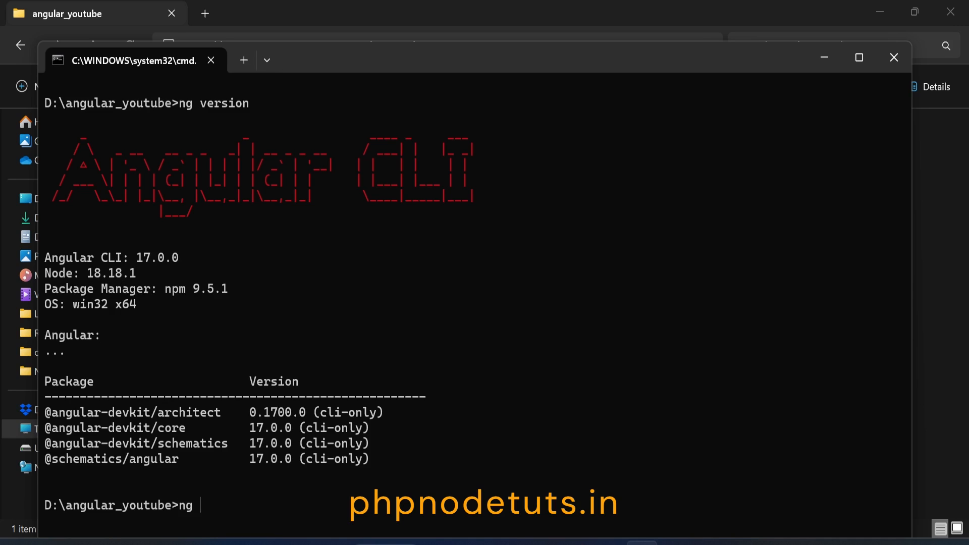
{"action": "type", "text": "new angular17"}
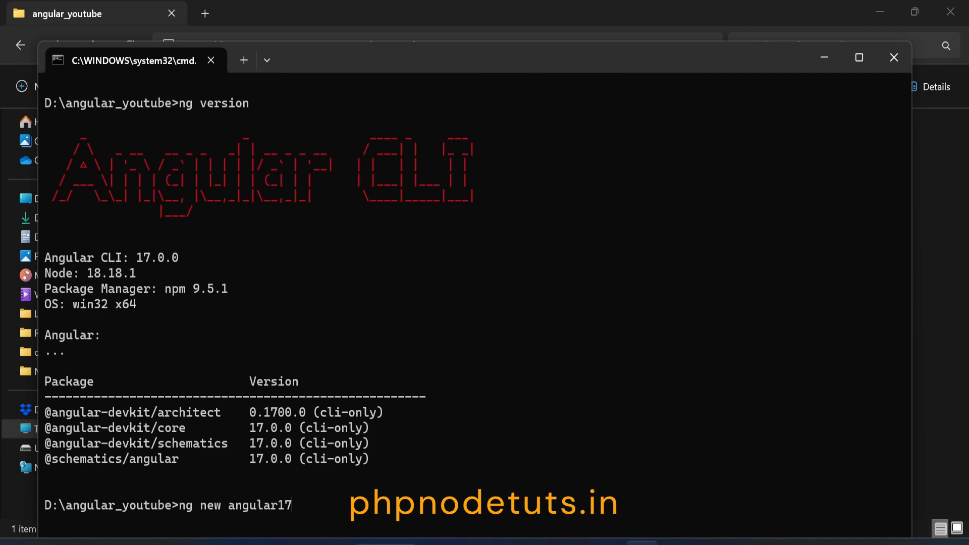
{"action": "key", "text": "Enter"}
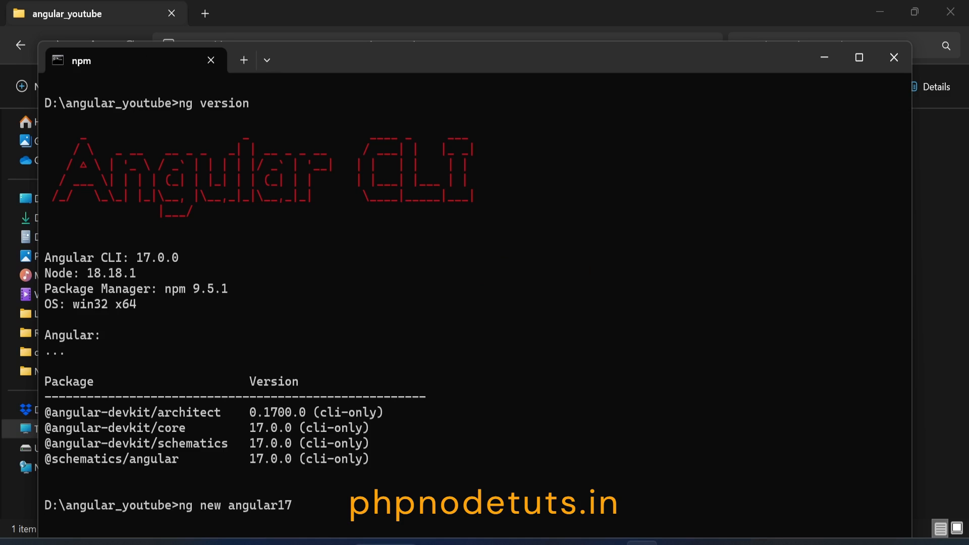
{"action": "key", "text": "Enter"}
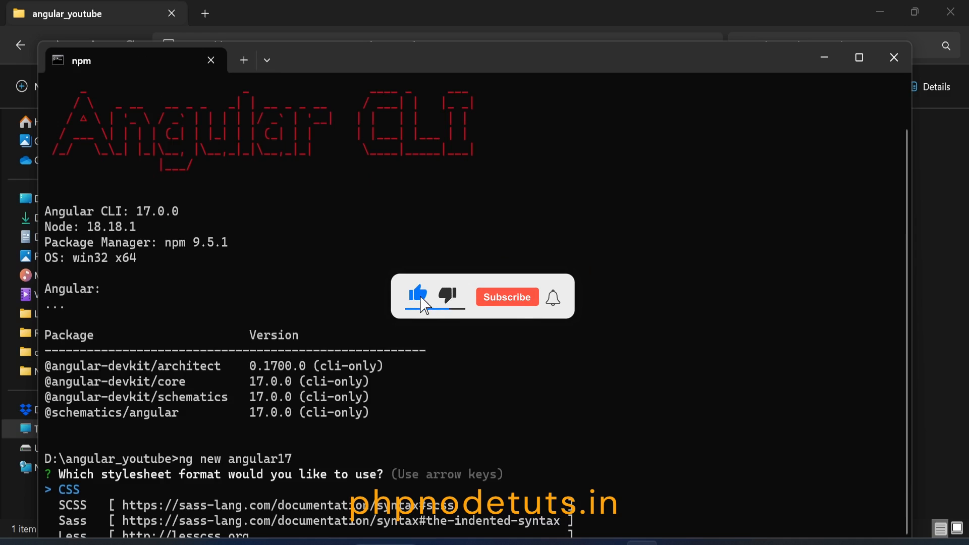
{"action": "left_click", "coordinate": [507, 297]}
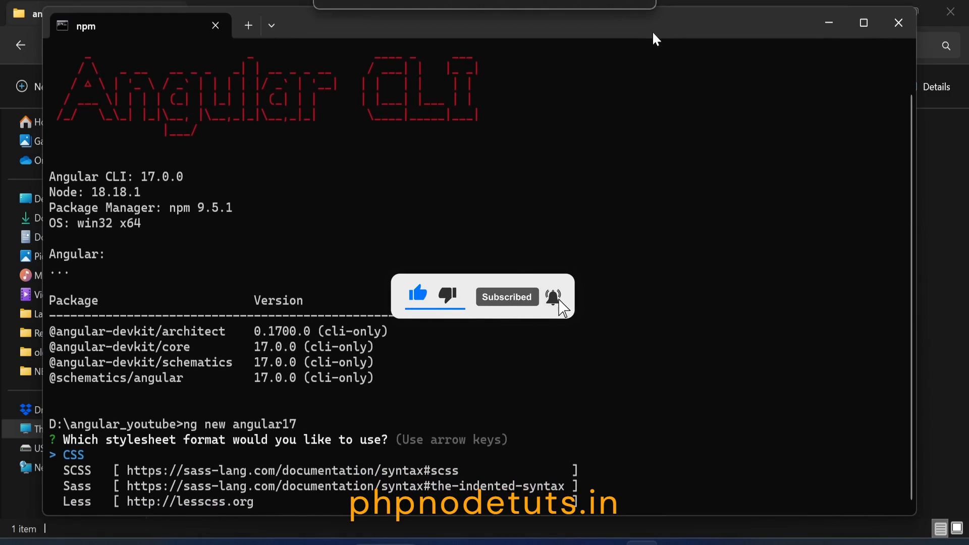
{"action": "mouse_move", "coordinate": [118, 460]}
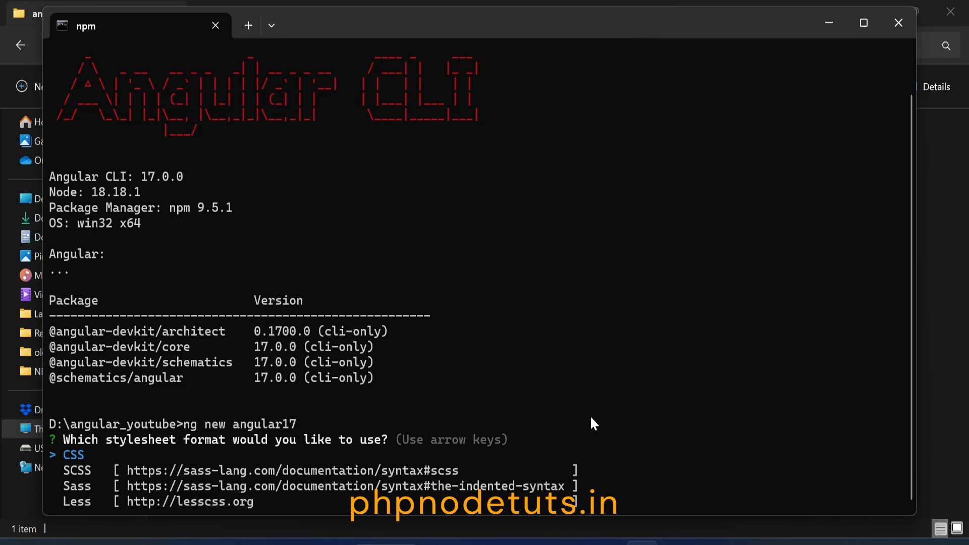
{"action": "key", "text": "Enter"}
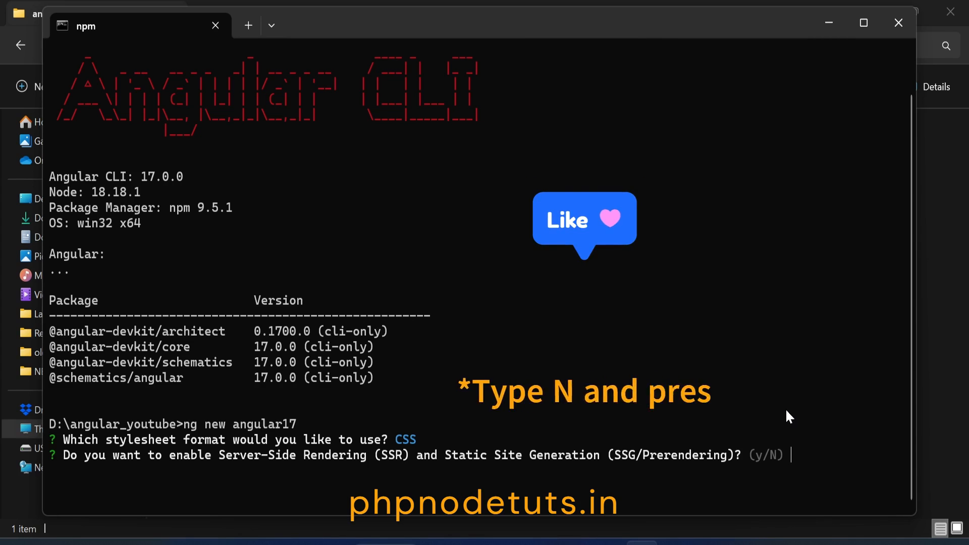
{"action": "key", "text": "Enter"}
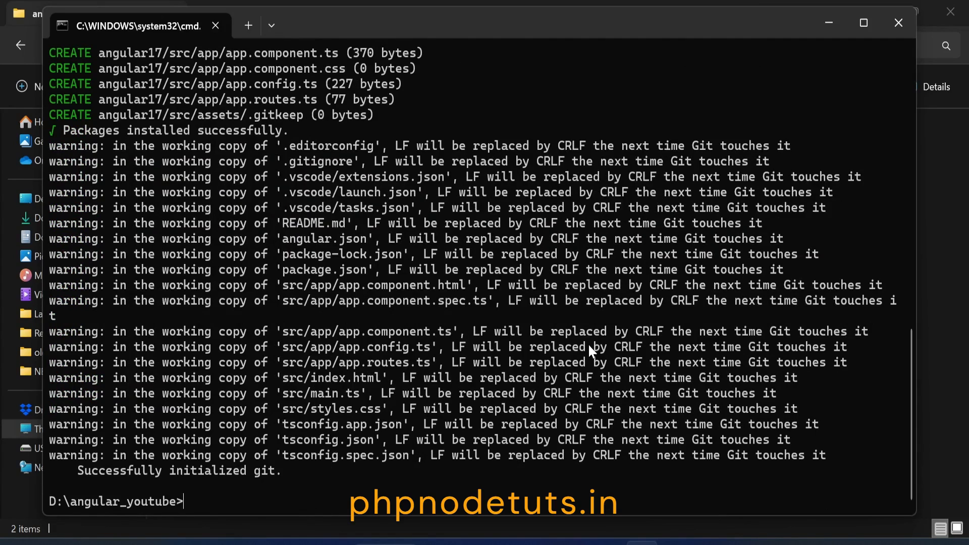
Change into the angular17 folder with cd and open it in VS Code via 'code .'
{"action": "type", "text": "cd"}
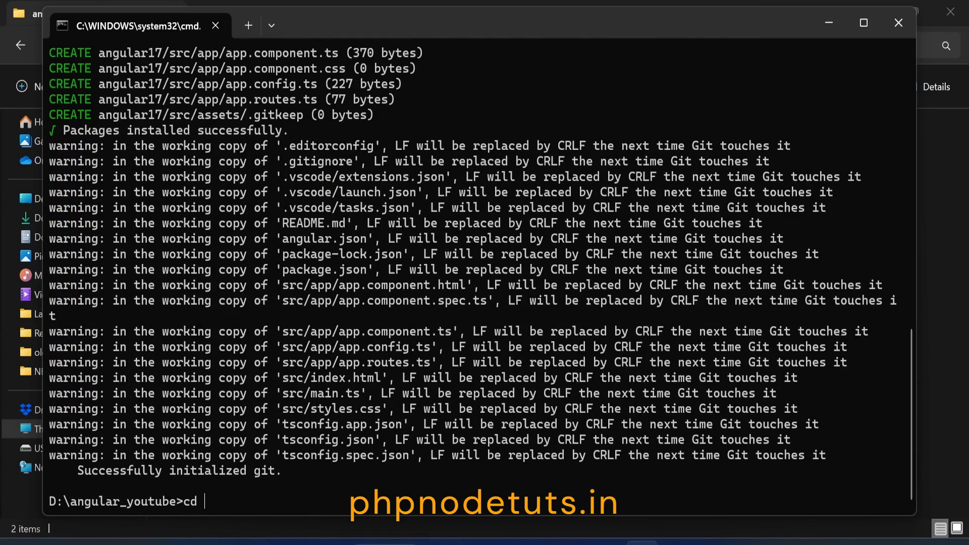
{"action": "type", "text": "angular17"}
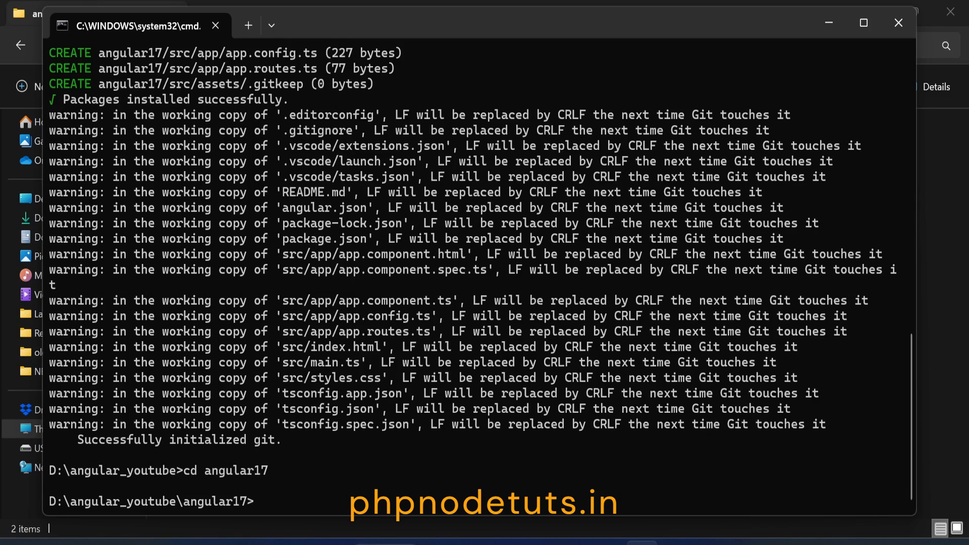
{"action": "type", "text": "code"}
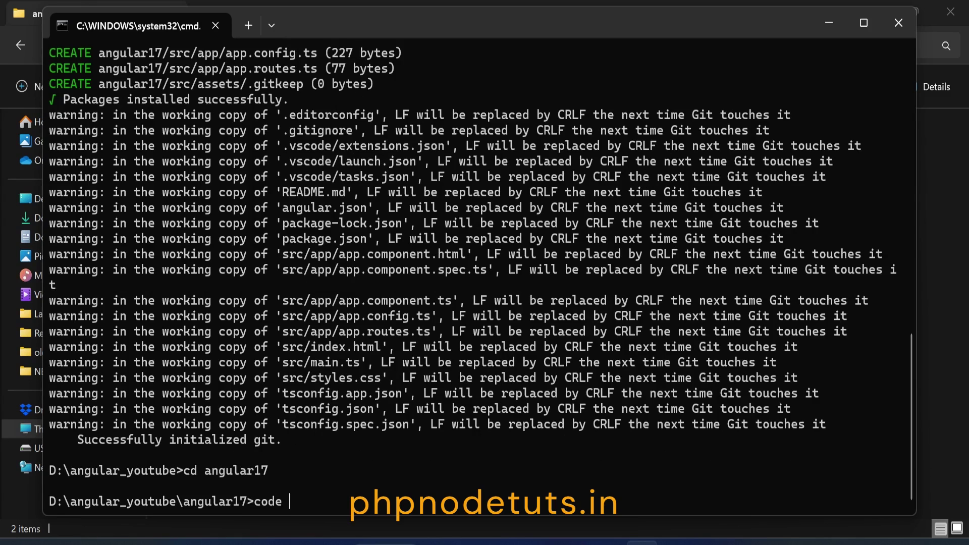
{"action": "type", "text": "."}
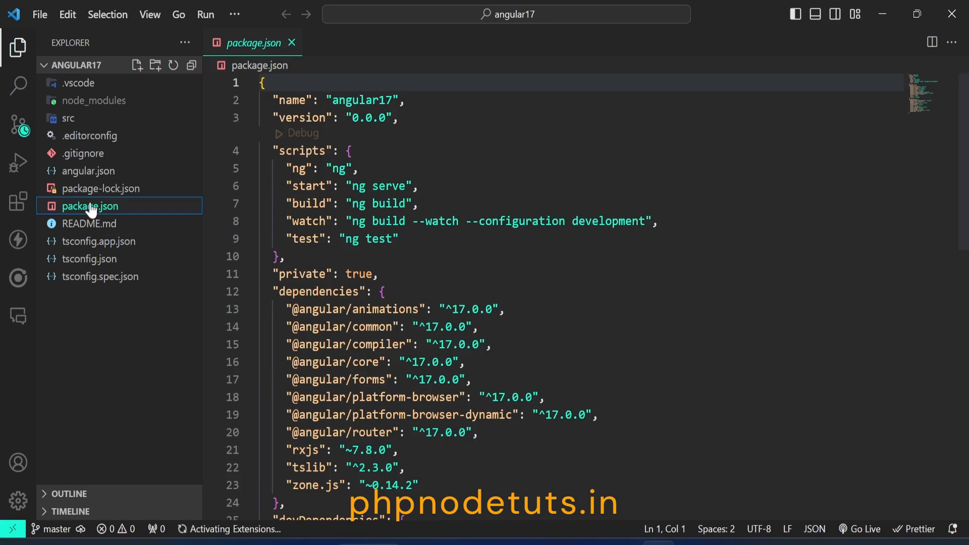
{"action": "scroll", "scroll_direction": "down", "scroll_amount": 3}
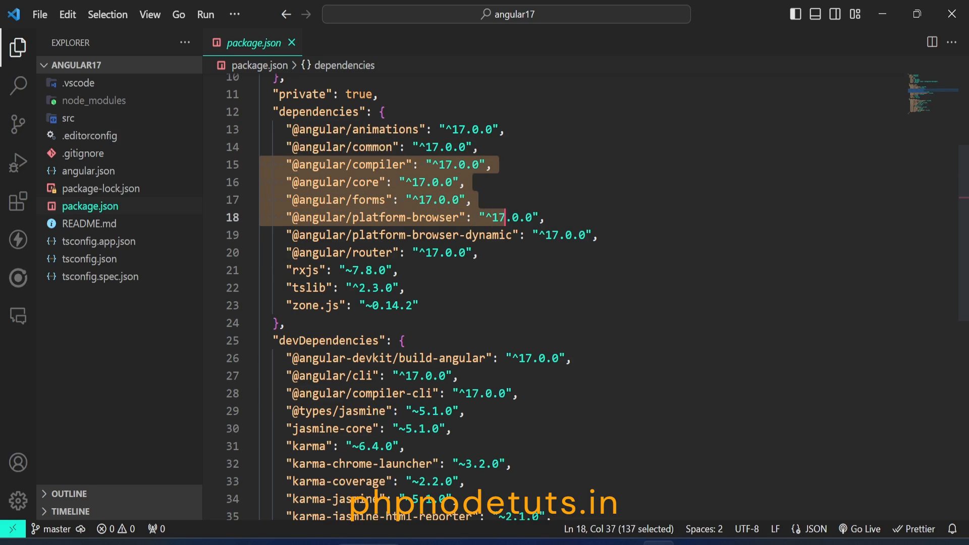
{"action": "left_click_drag", "start_coordinate": [503, 217], "coordinate": [479, 253]}
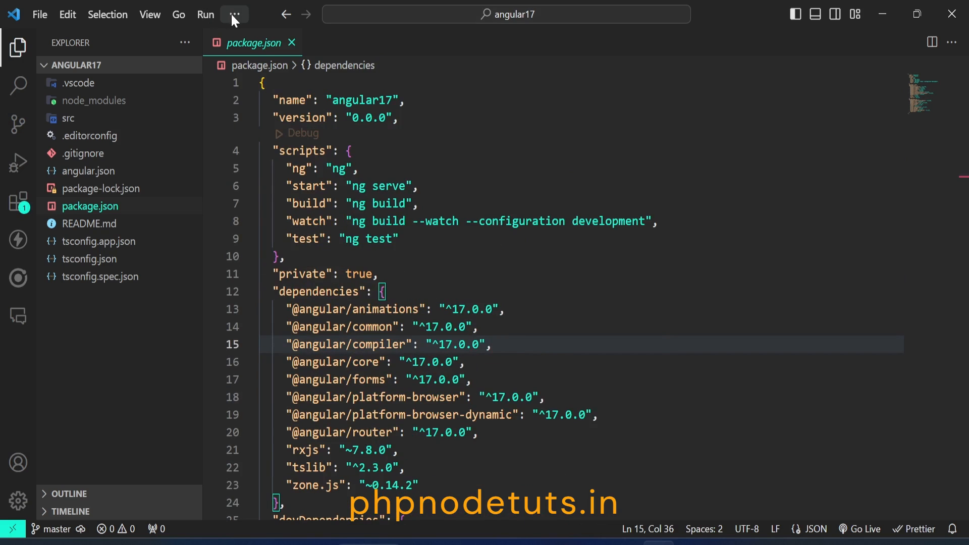
Open a Command Prompt terminal in VS Code and run 'ng serve' on port 4200
{"action": "left_click", "coordinate": [235, 15]}
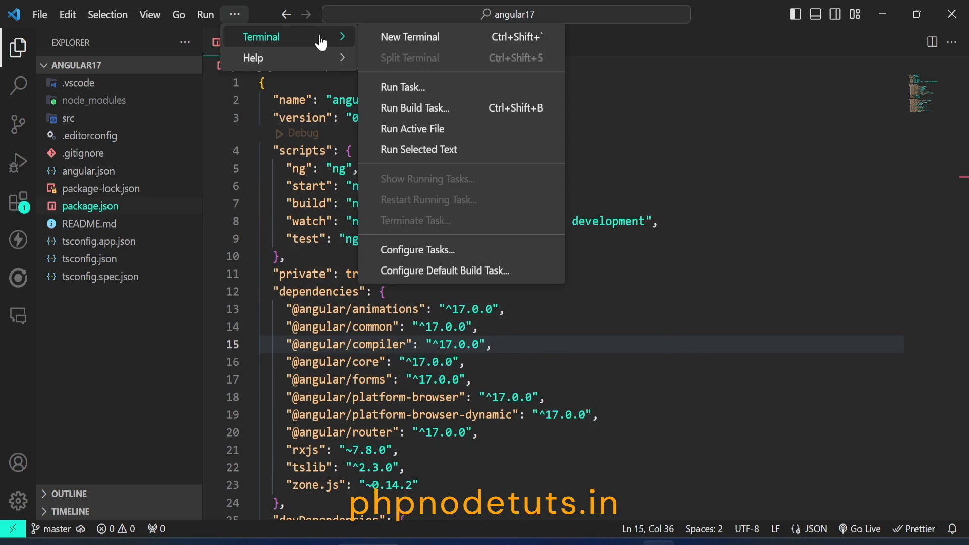
{"action": "left_click", "coordinate": [410, 37]}
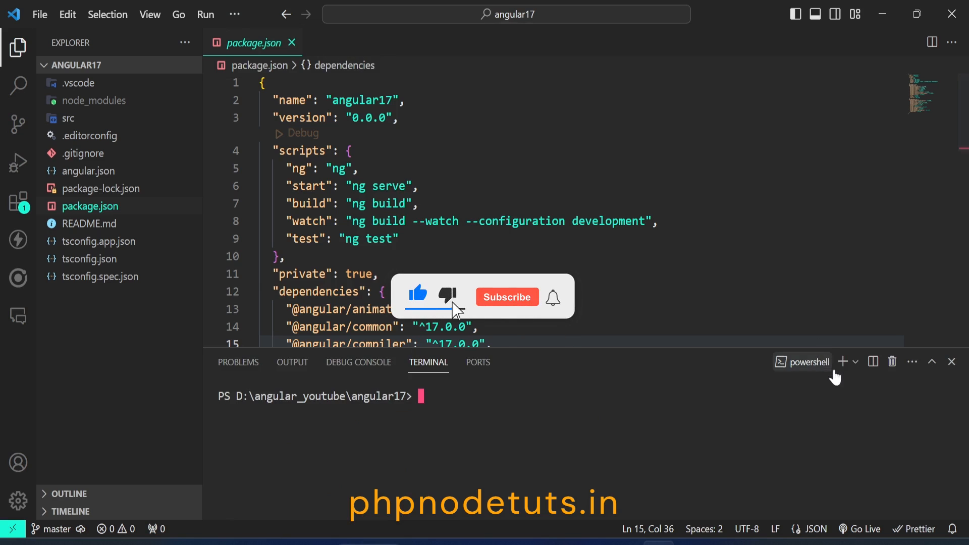
{"action": "left_click", "coordinate": [856, 362]}
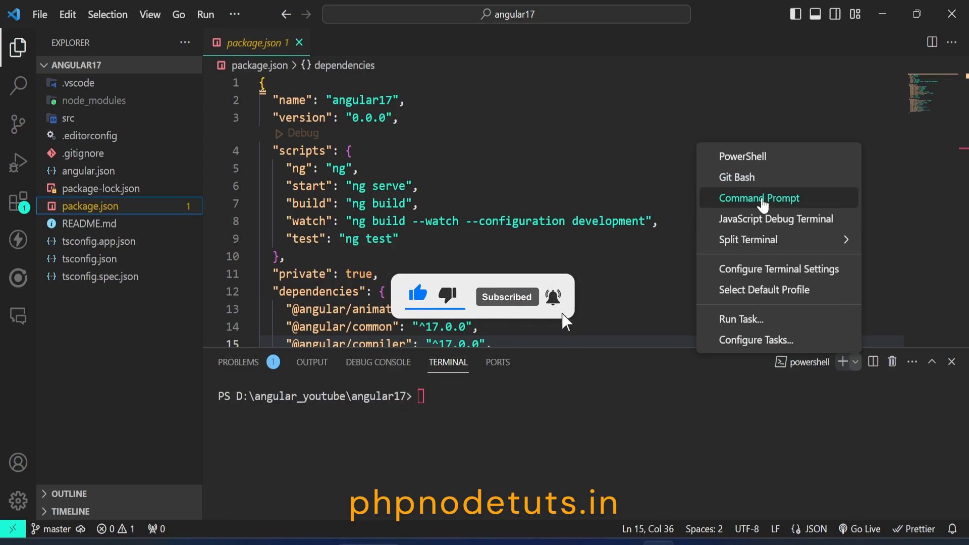
{"action": "left_click", "coordinate": [759, 198]}
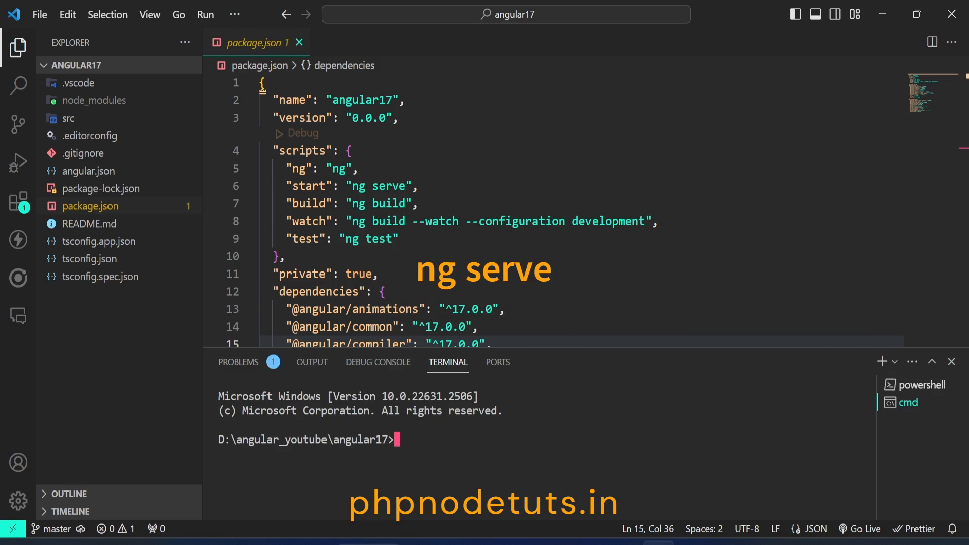
{"action": "type", "text": "ng ser"}
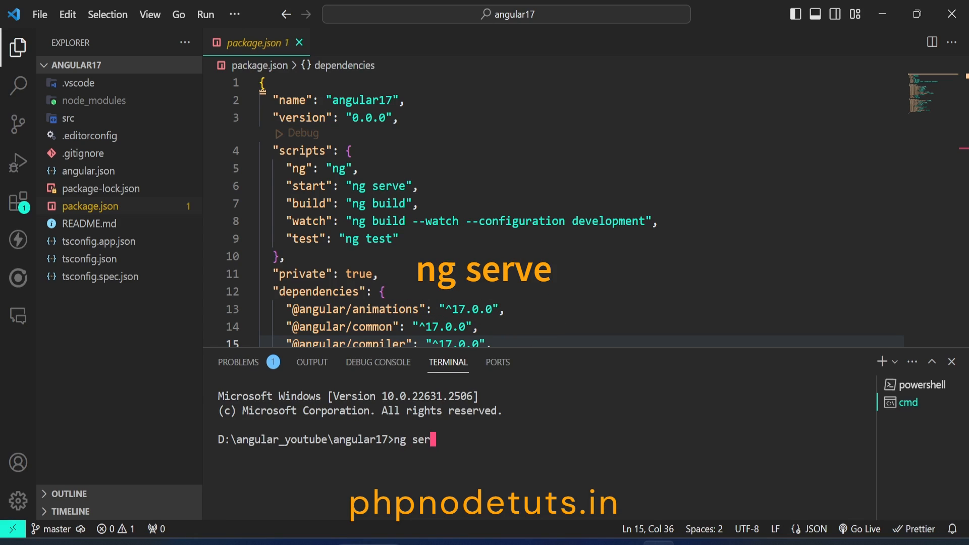
{"action": "key", "text": "Enter"}
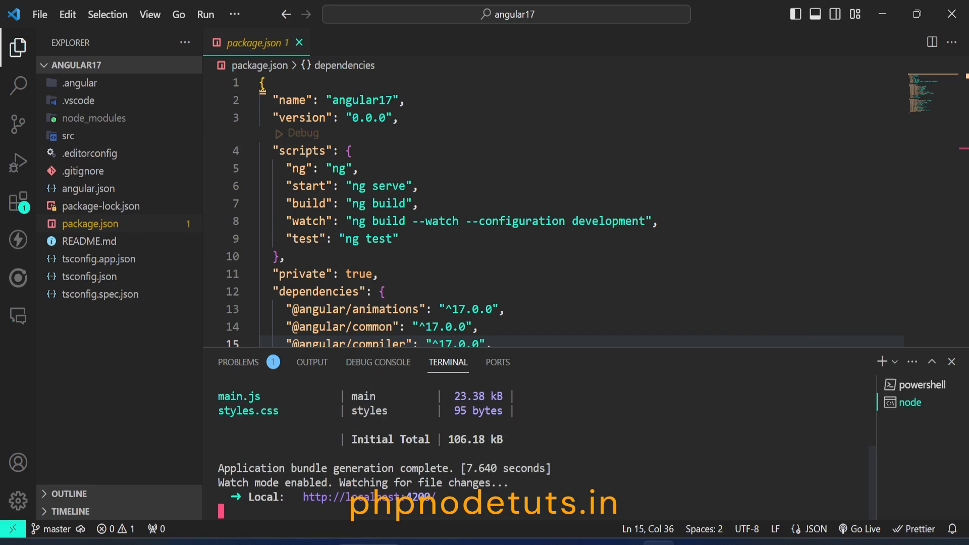
{"action": "mouse_move", "coordinate": [352, 497]}
{"action": "type", "text": "e"}
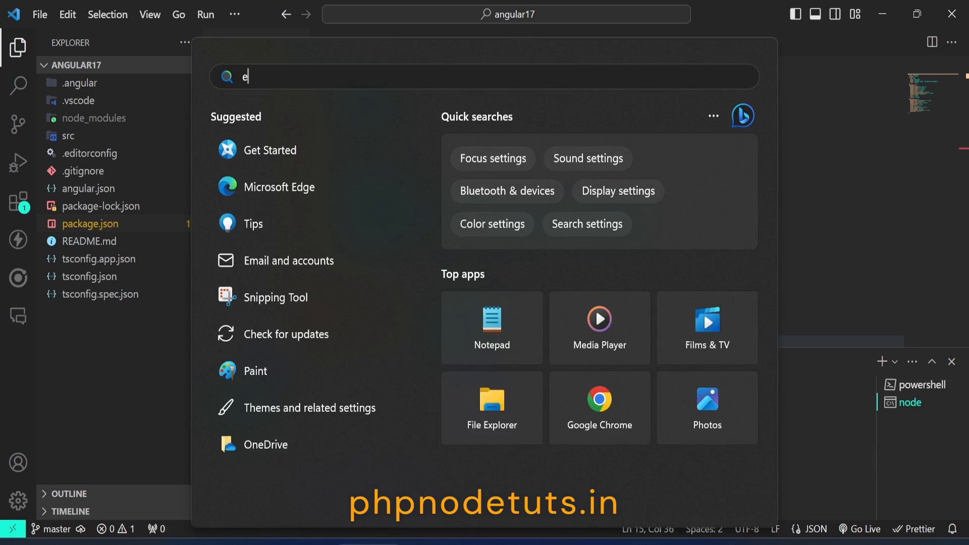
Launch an Edge InPrivate window and load localhost:4200 showing 'Hello, angular17'
{"action": "type", "text": "dge"}
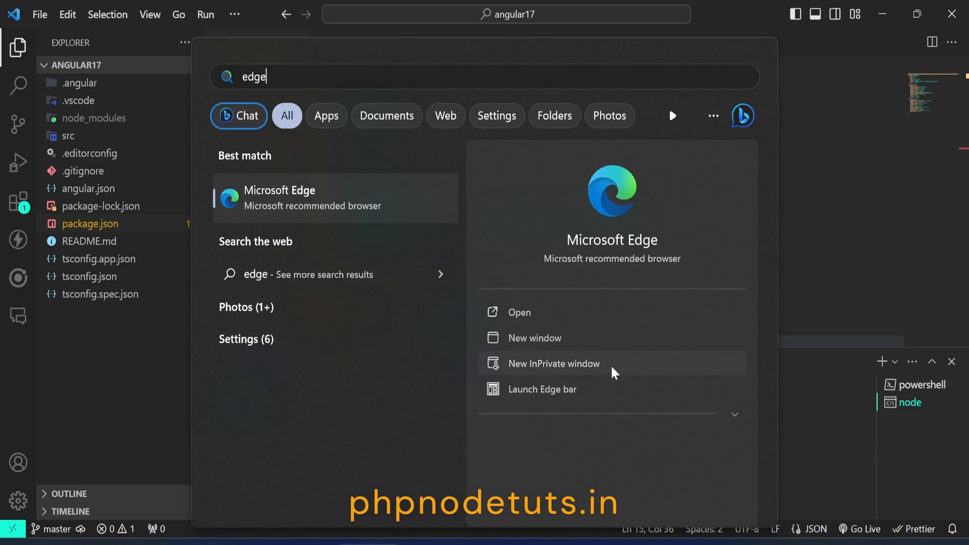
{"action": "left_click", "coordinate": [553, 364]}
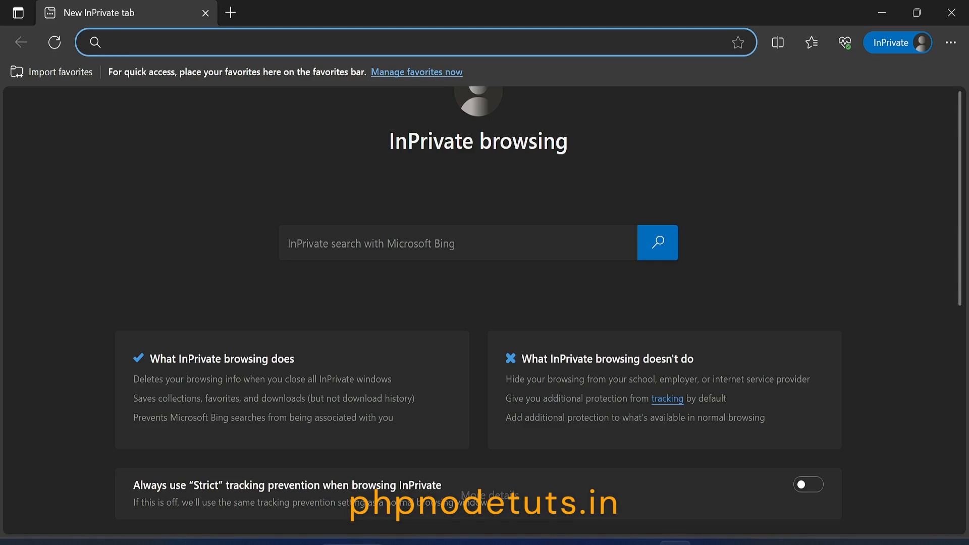
{"action": "type", "text": "localhost:4200"}
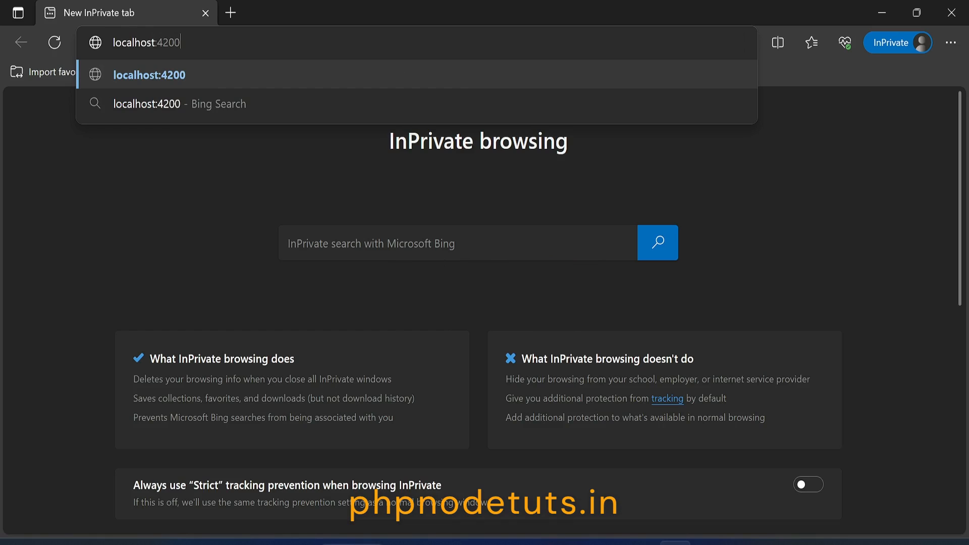
{"action": "key", "text": "Enter"}
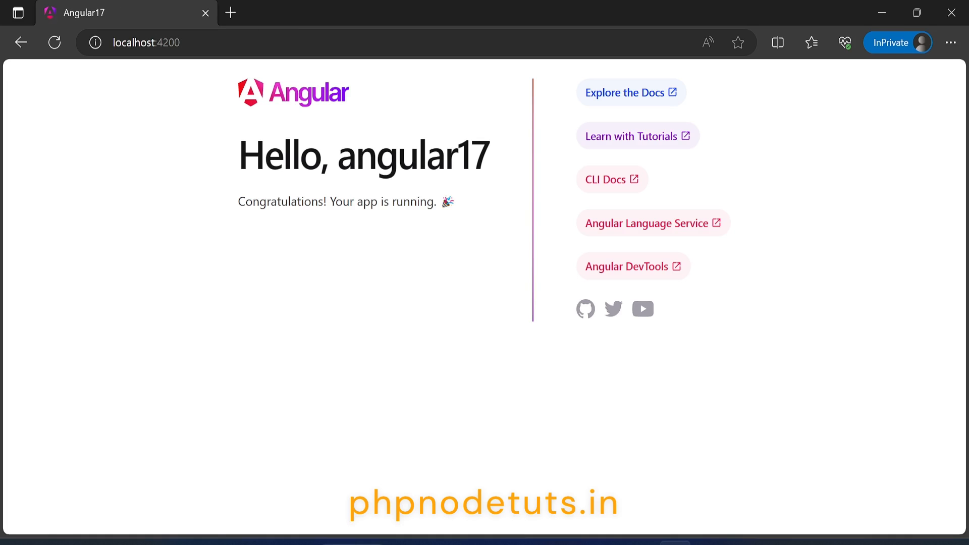
{"action": "mouse_move", "coordinate": [235, 98]}
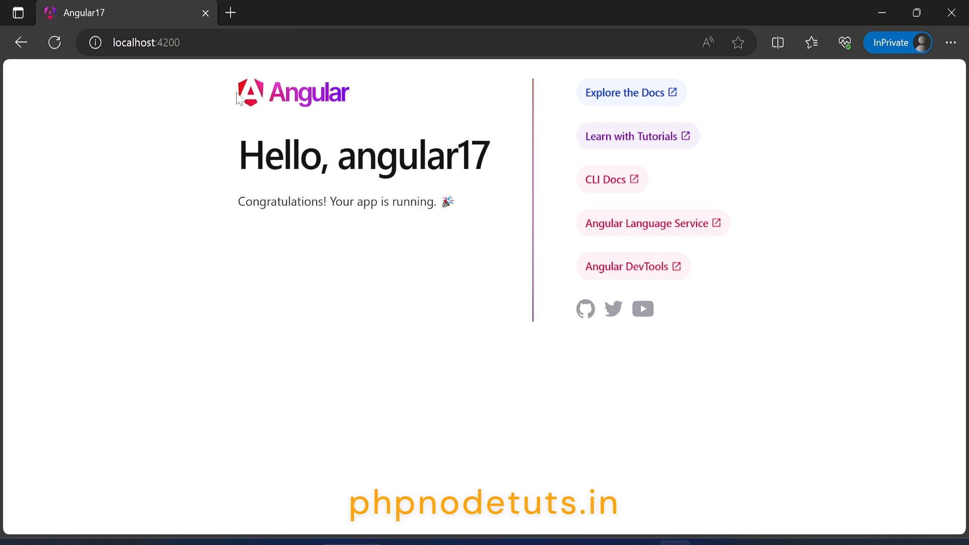
{"action": "mouse_move", "coordinate": [628, 240]}
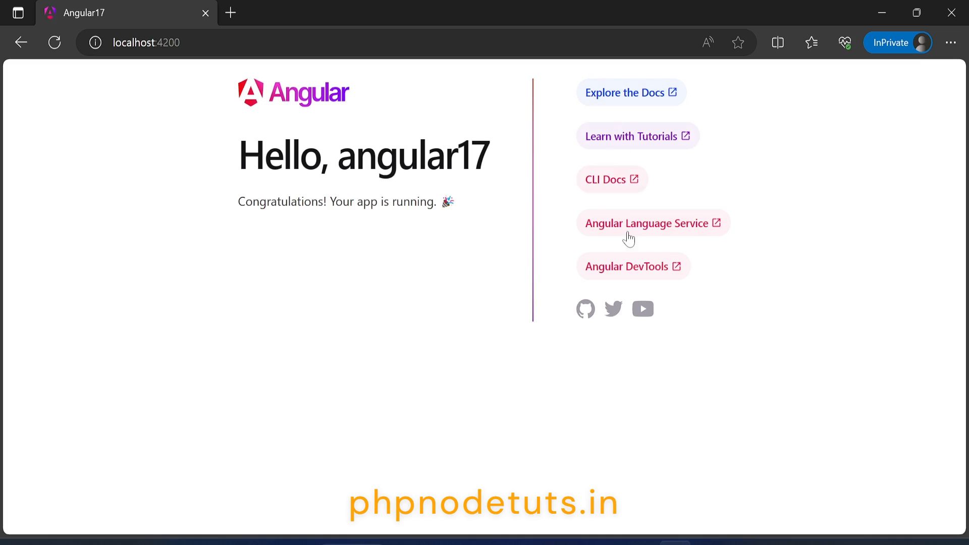
{"action": "mouse_move", "coordinate": [257, 218]}
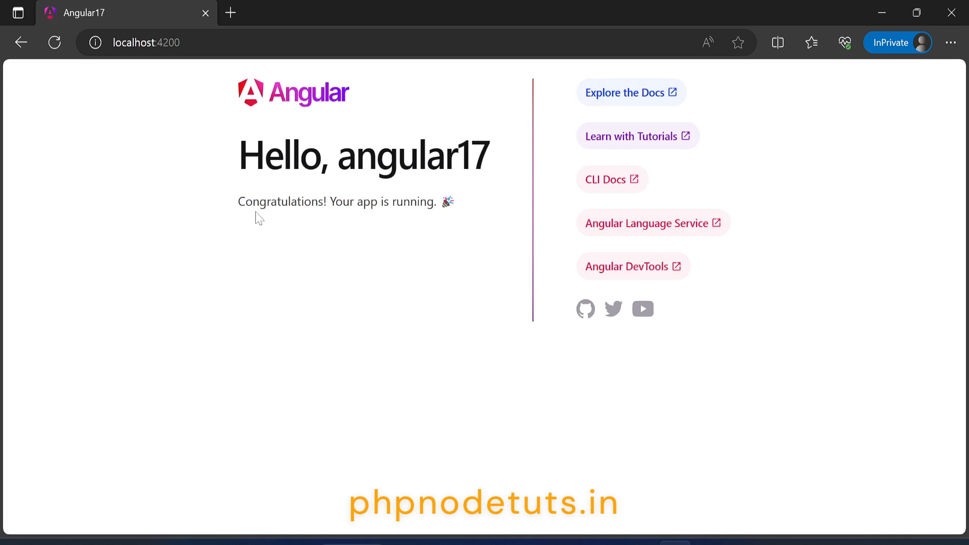